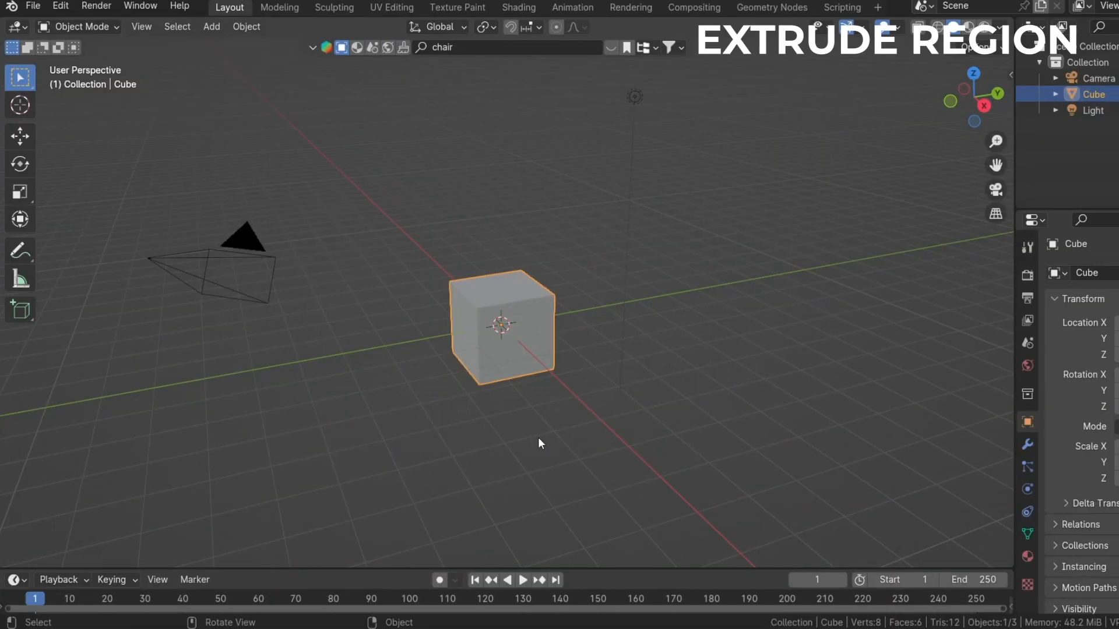
# Choose Extrude Region from the extrude tool group
pyautogui.click(20, 310)
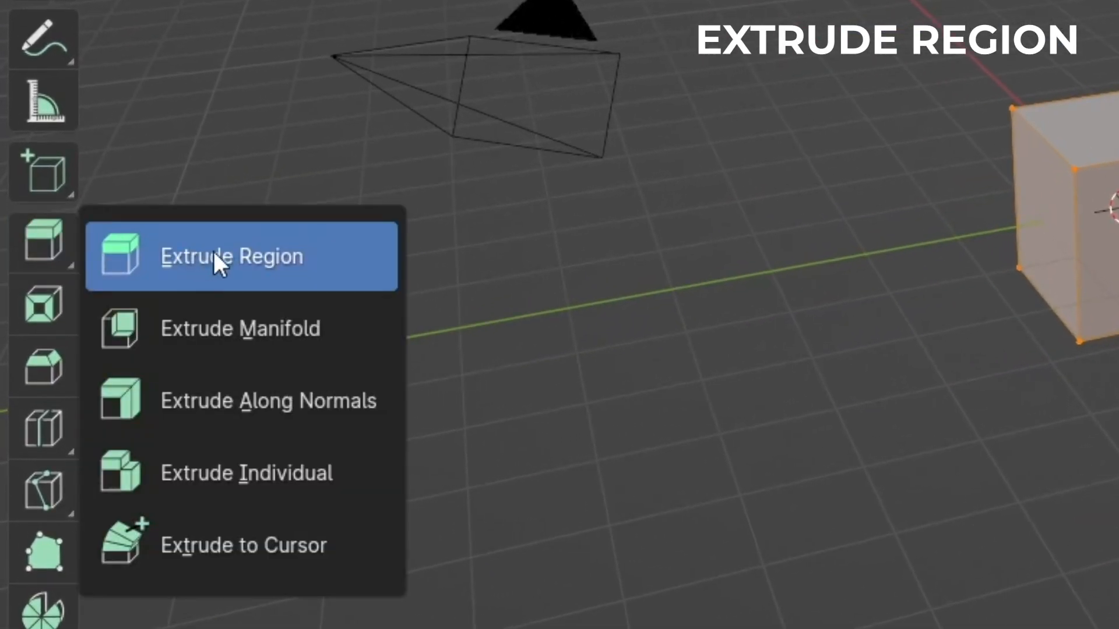
pyautogui.moveTo(269, 272)
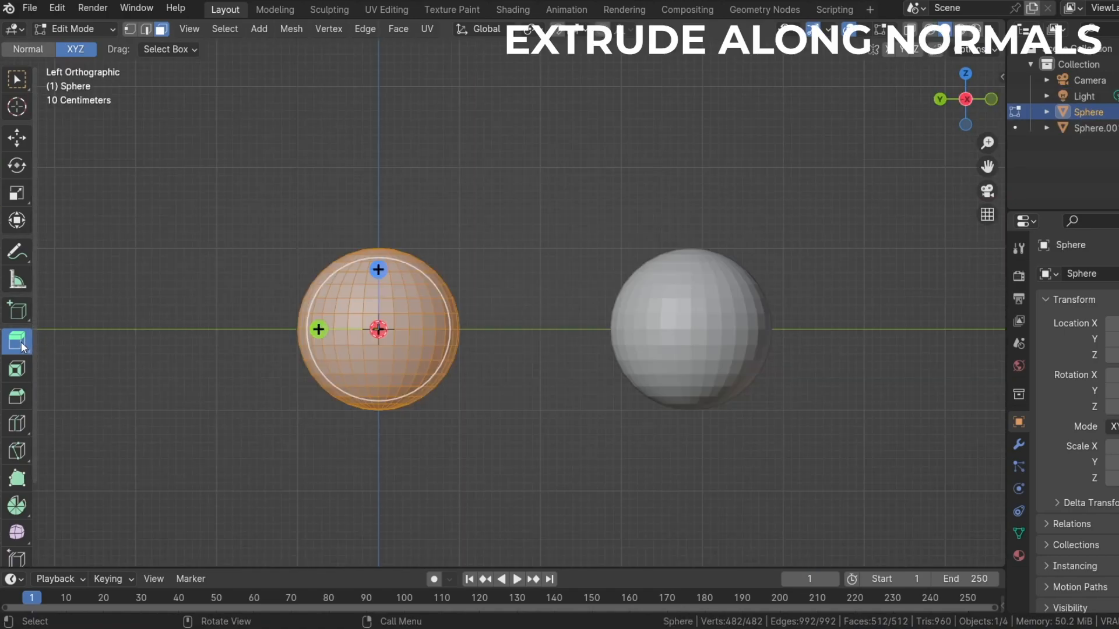
# Extrude the sphere along normals, then region-extrude the cube's faces and reopen the extrude group
pyautogui.click(17, 341)
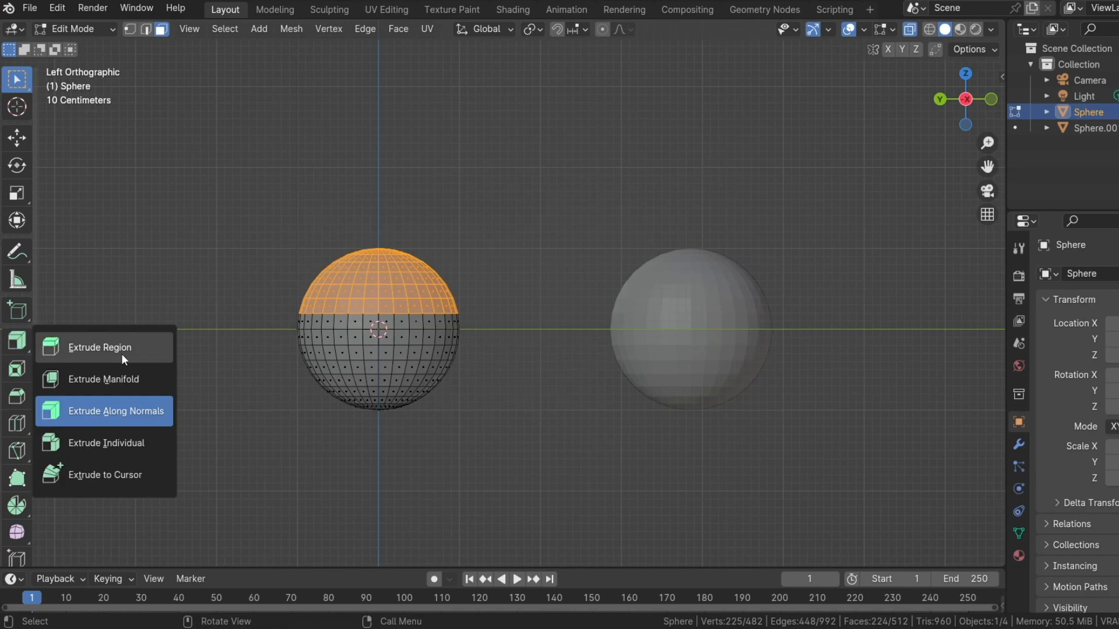
pyautogui.click(115, 412)
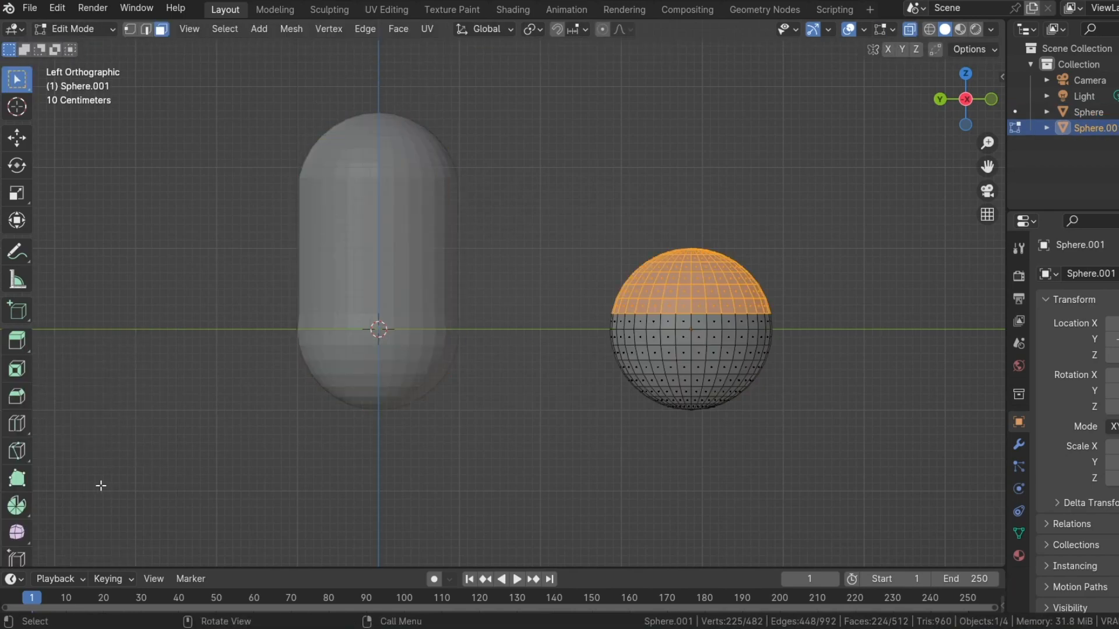
pyautogui.click(17, 340)
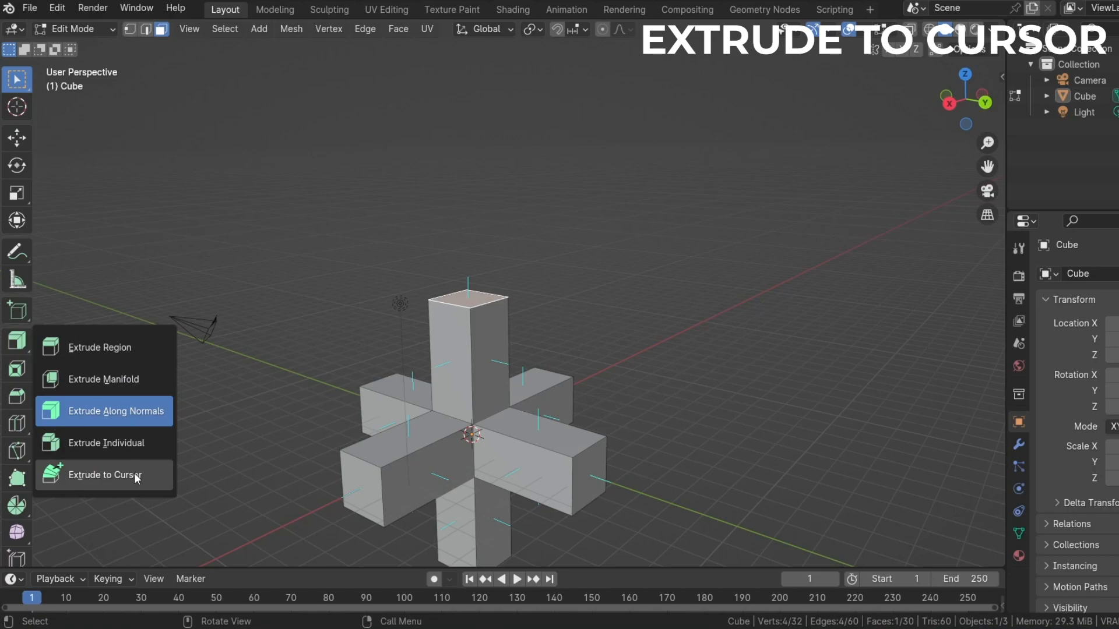
# Try Extrude to Cursor and Extrude Manifold with Dissolve Orthogonal Edges, then return to Extrude Region
pyautogui.click(104, 474)
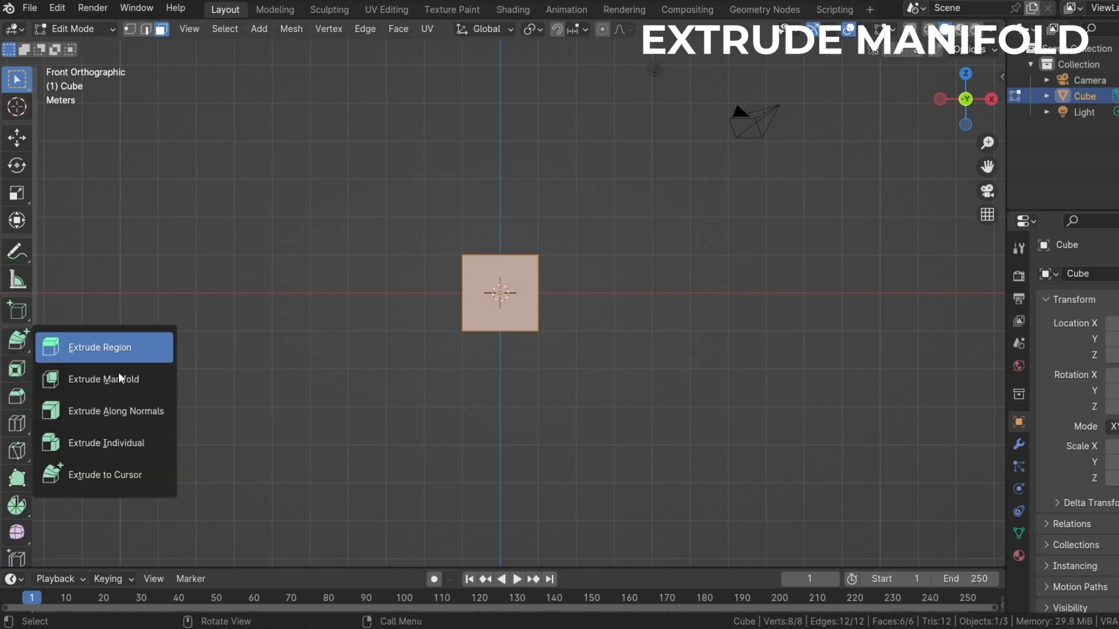
pyautogui.click(104, 379)
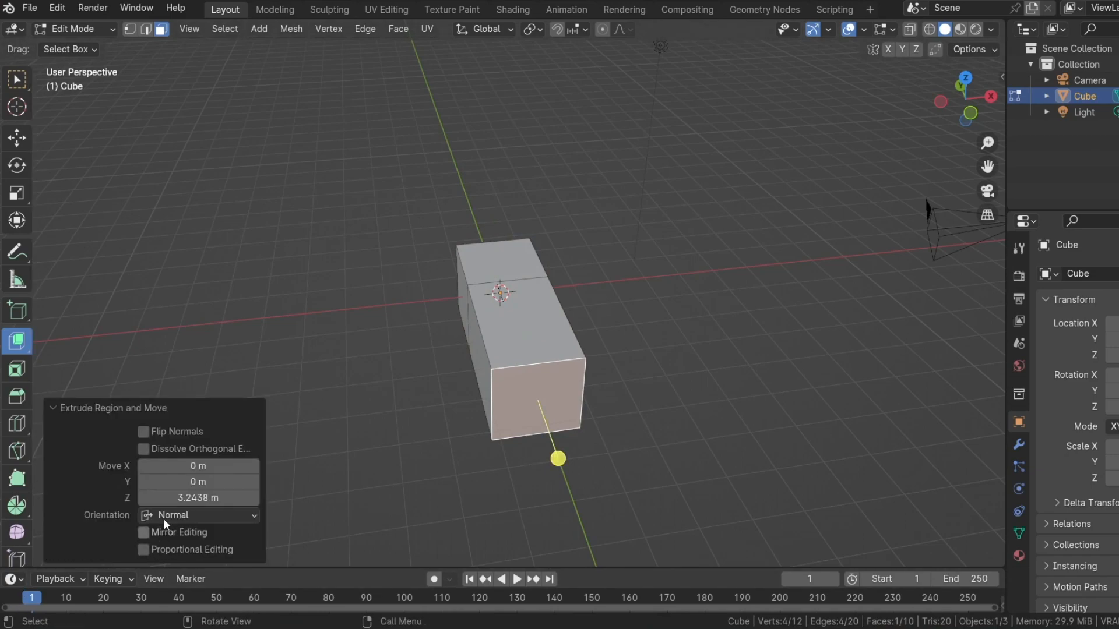
pyautogui.click(143, 449)
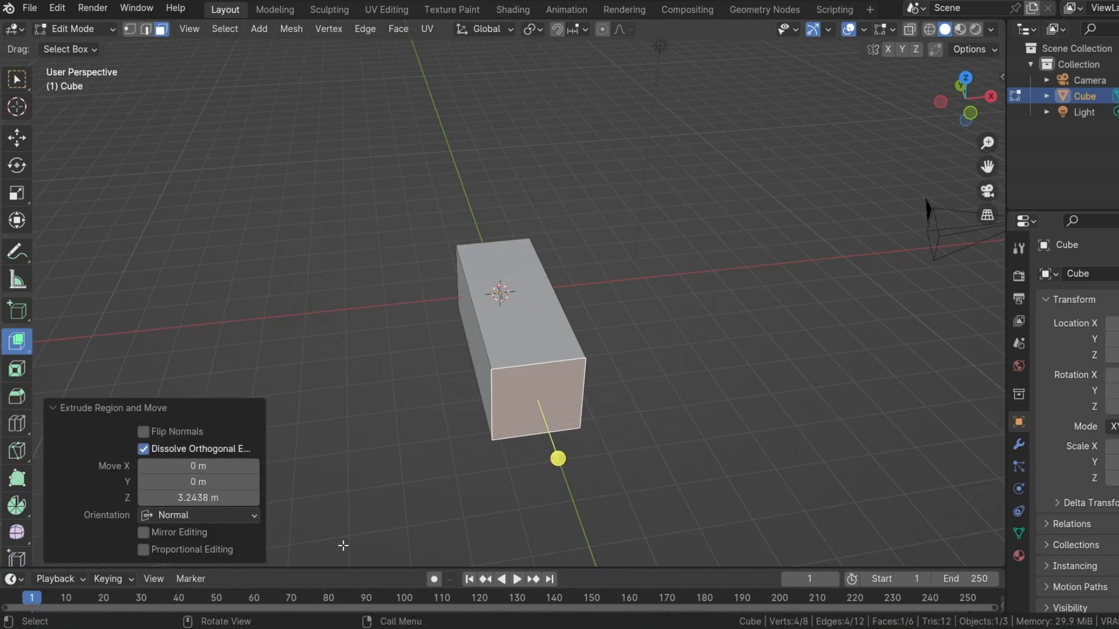
pyautogui.moveTo(464, 532)
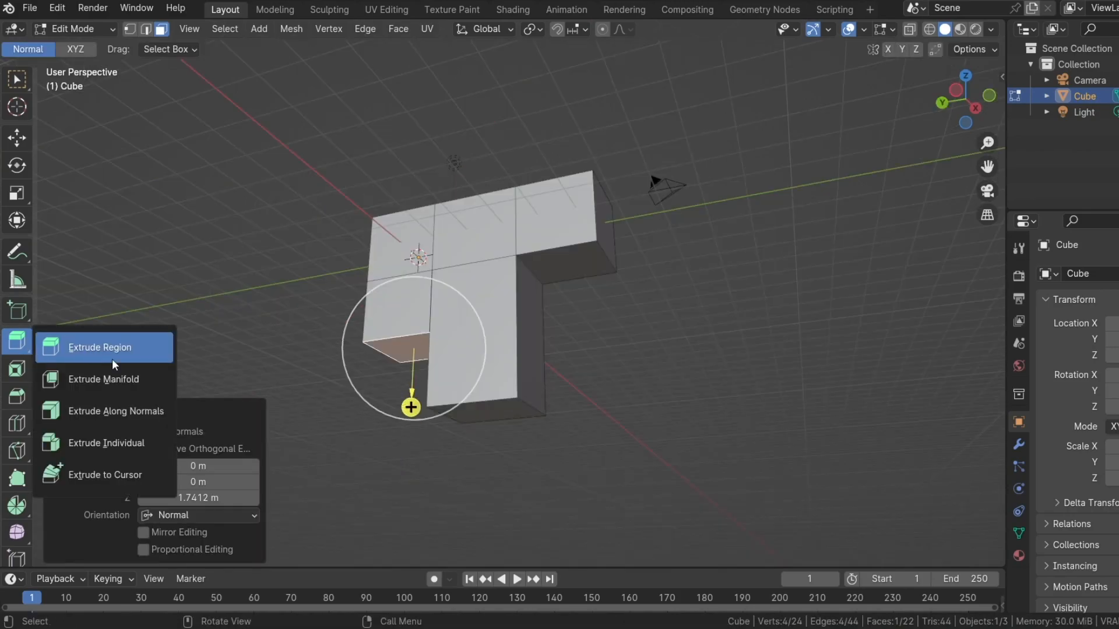
pyautogui.click(103, 379)
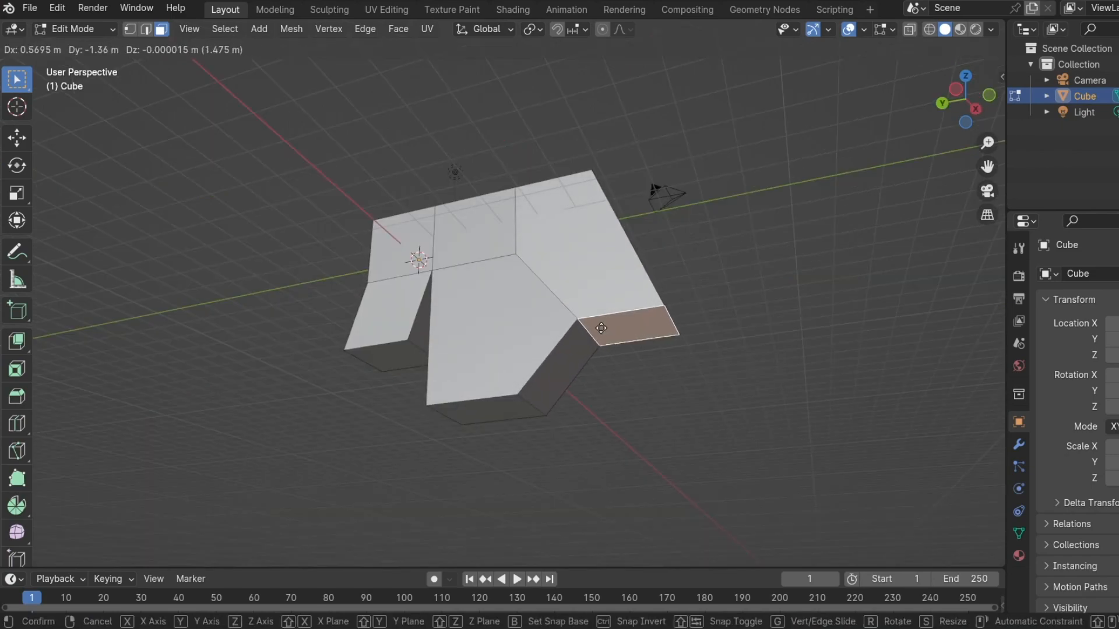
pyautogui.moveTo(636, 325)
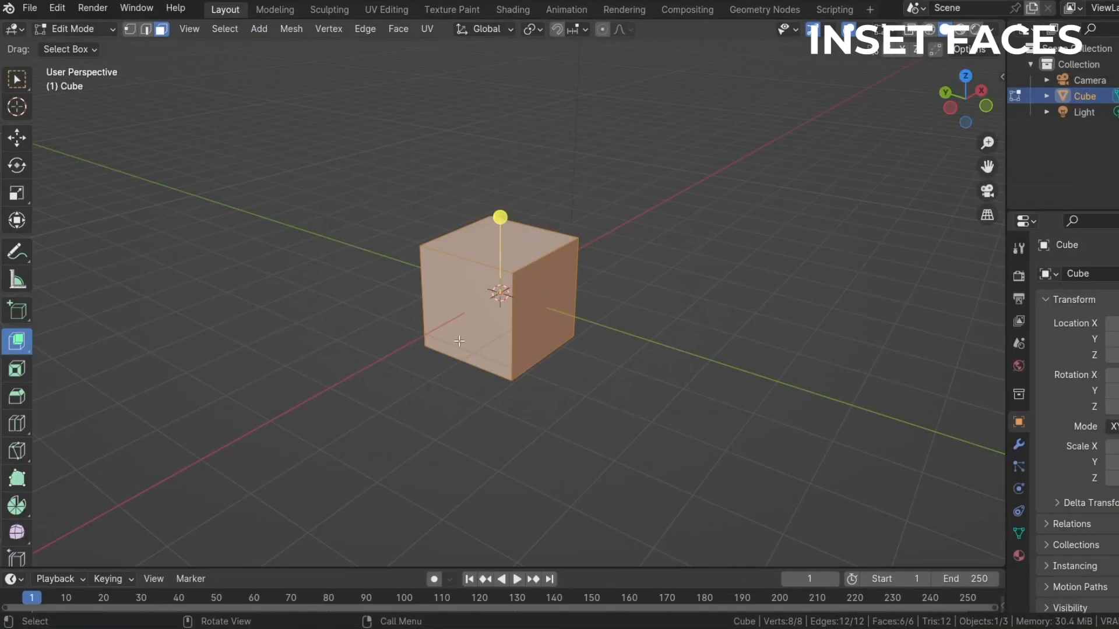
# Switch from Inset Faces to the Bevel tool
pyautogui.click(16, 369)
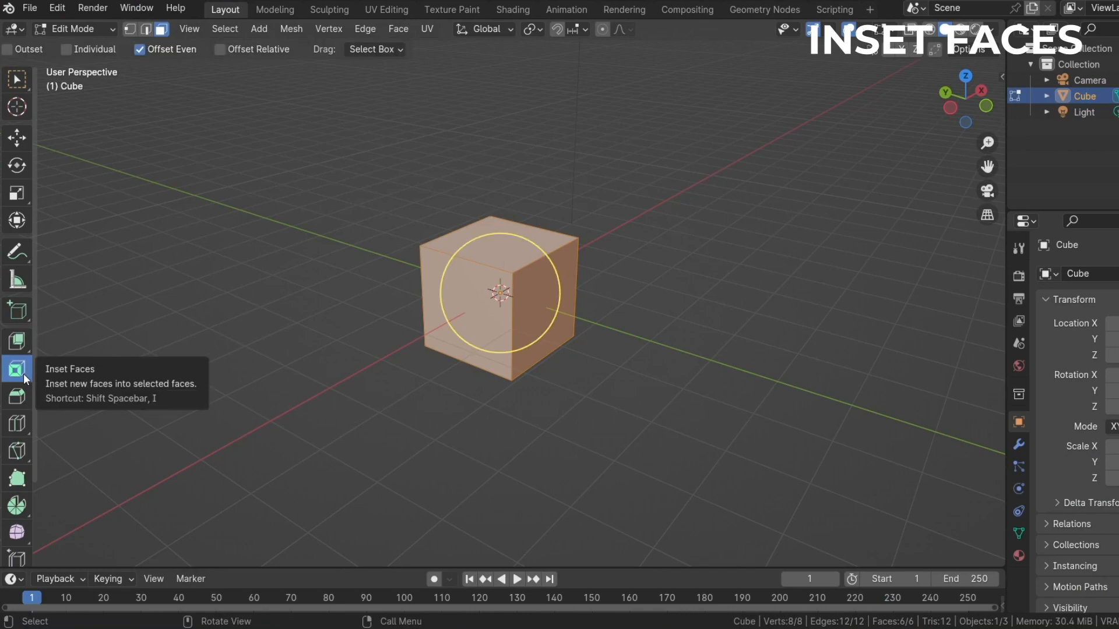
pyautogui.click(17, 368)
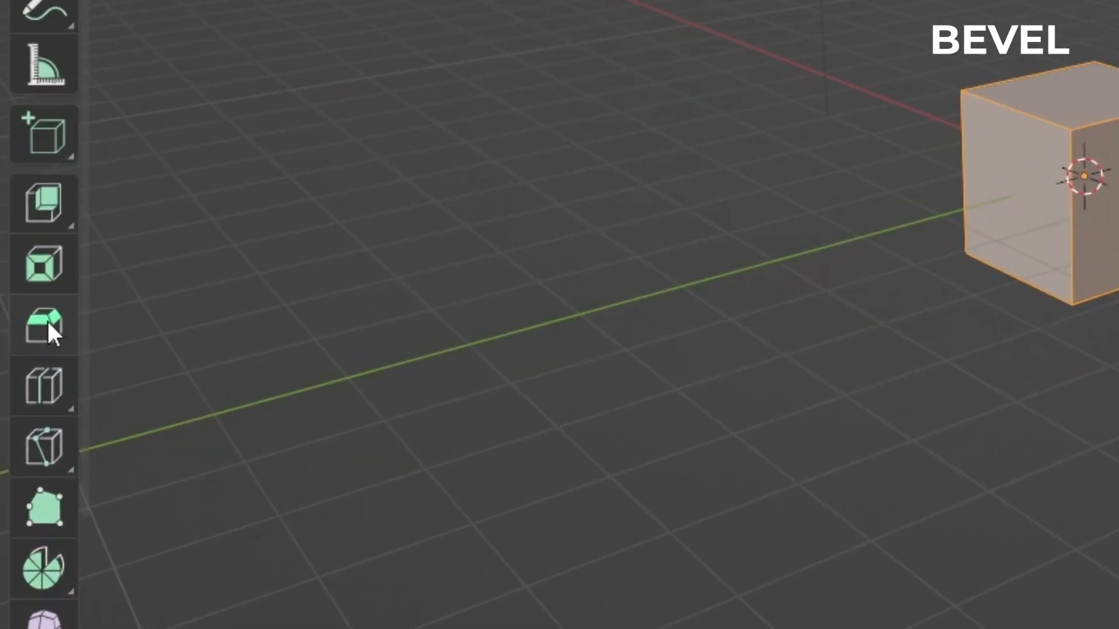
pyautogui.click(44, 323)
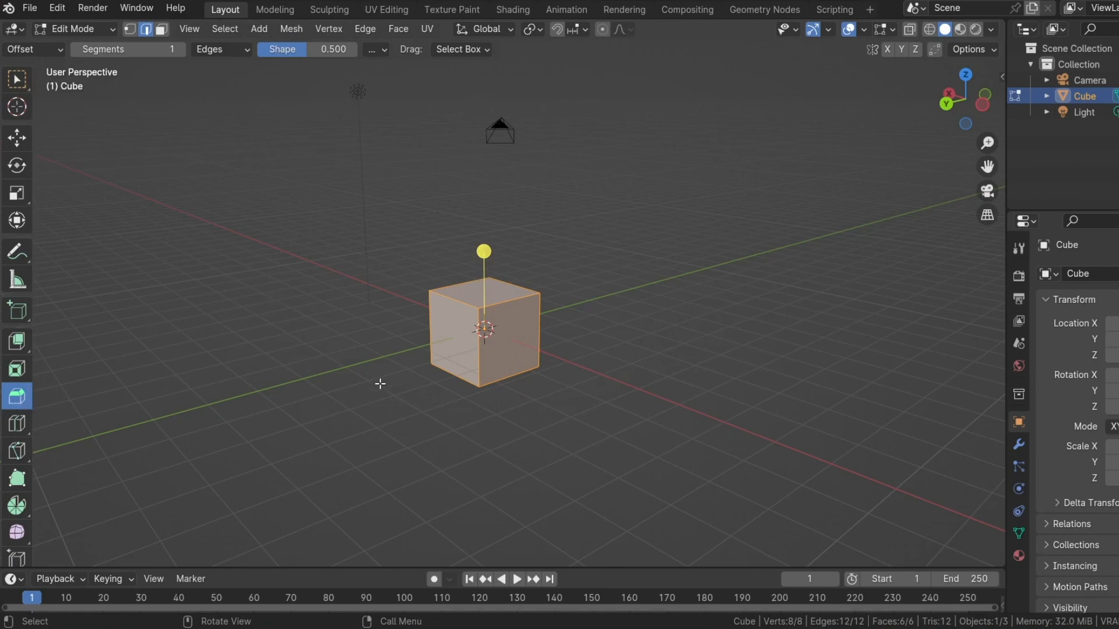
pyautogui.moveTo(451, 314)
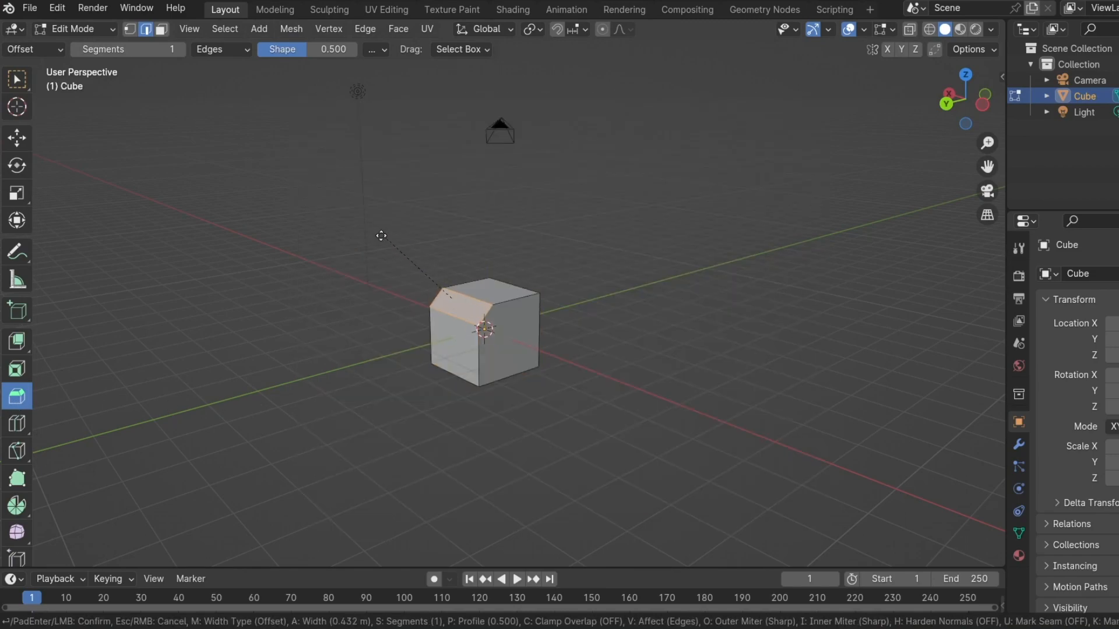
# Bevel the cube's top edge and raise its segment count to 13
pyautogui.click(380, 235)
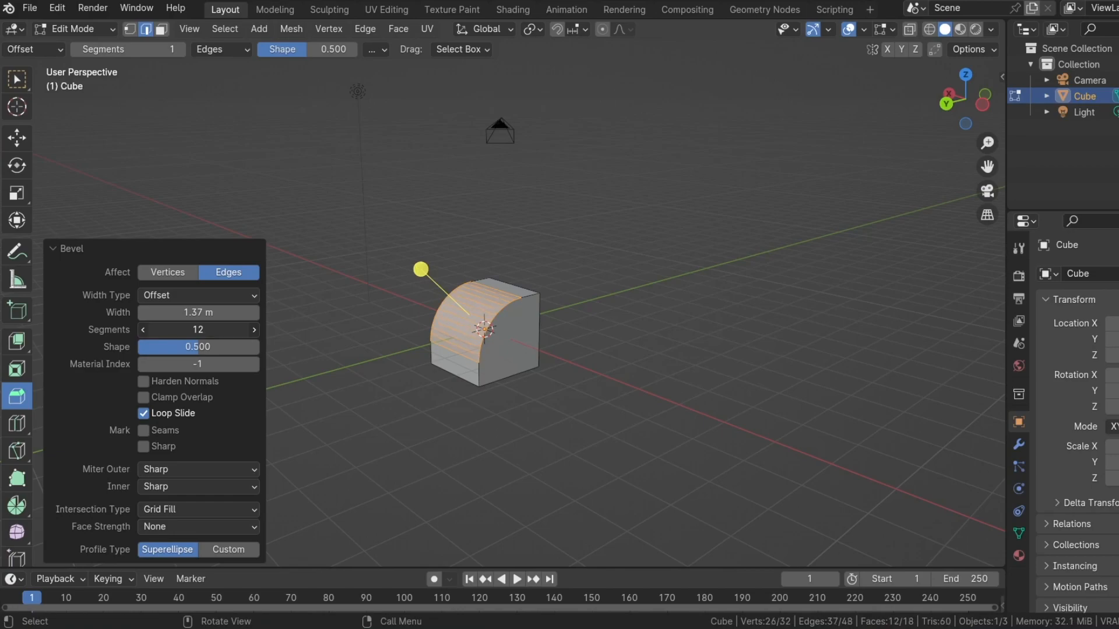
pyautogui.click(253, 330)
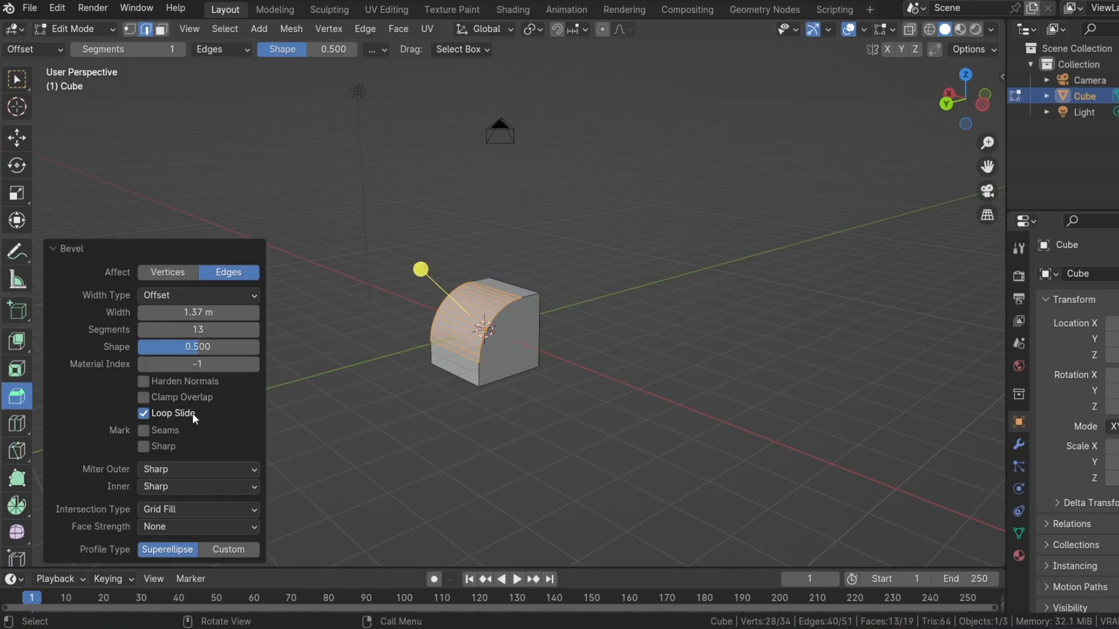
pyautogui.click(229, 548)
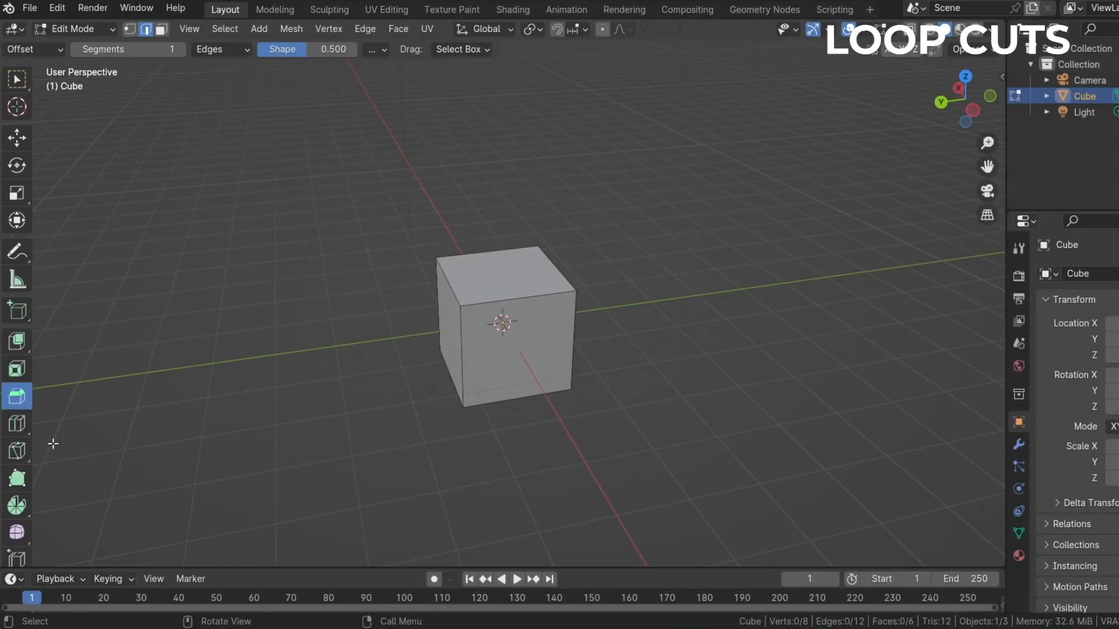
# Choose Offset Edge Loop Cut from the loop cut tool group
pyautogui.scroll(-3)
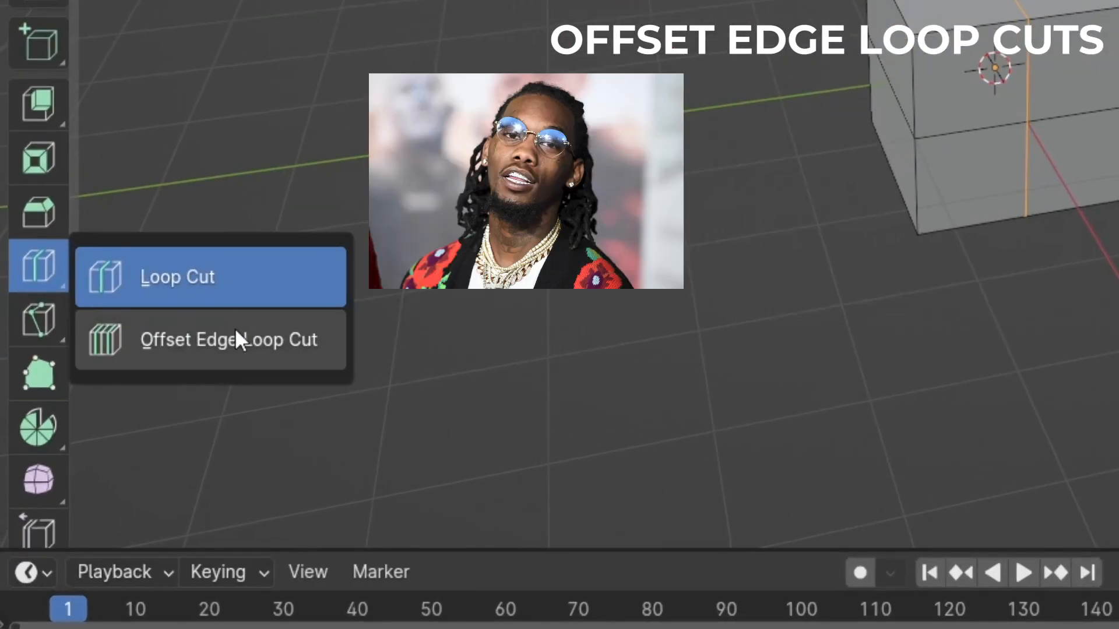
pyautogui.click(229, 339)
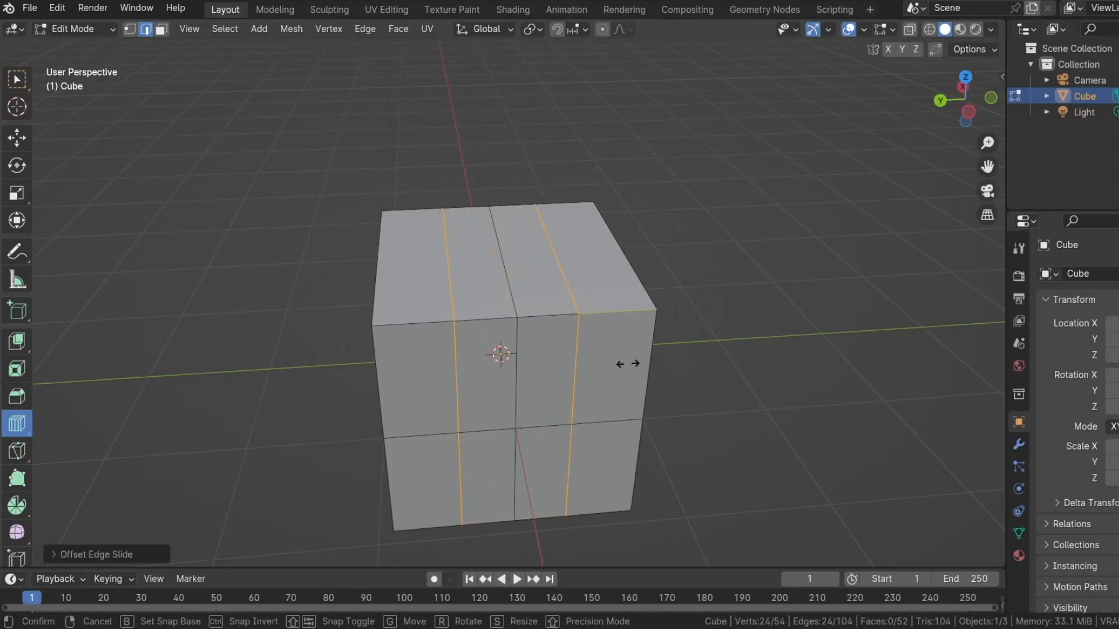
pyautogui.moveTo(653, 363)
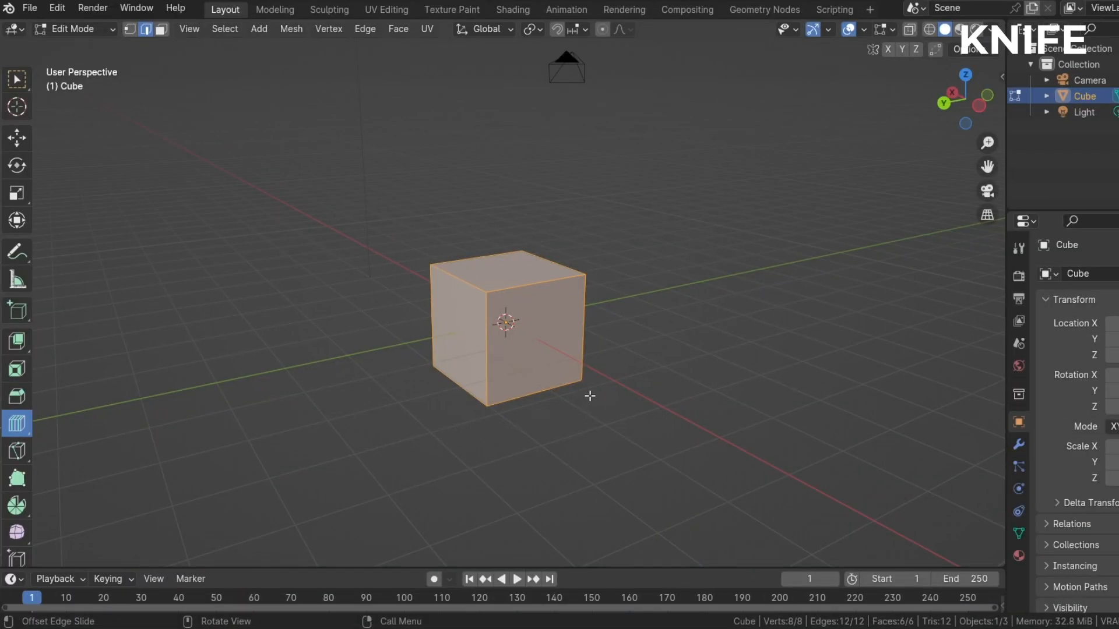
pyautogui.moveTo(569, 386)
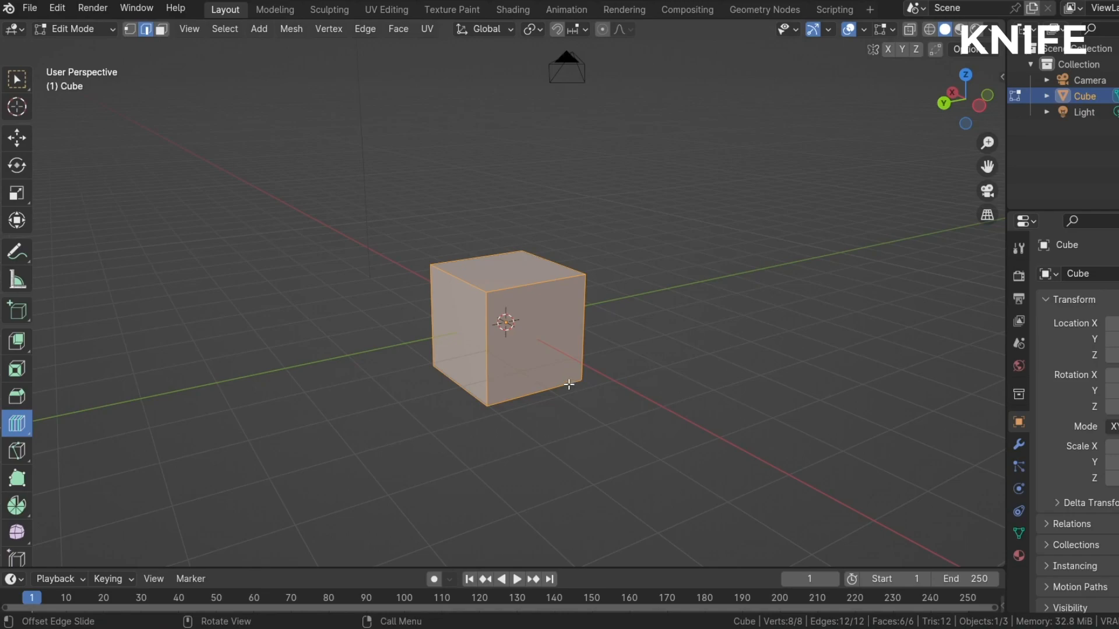
pyautogui.moveTo(41, 299)
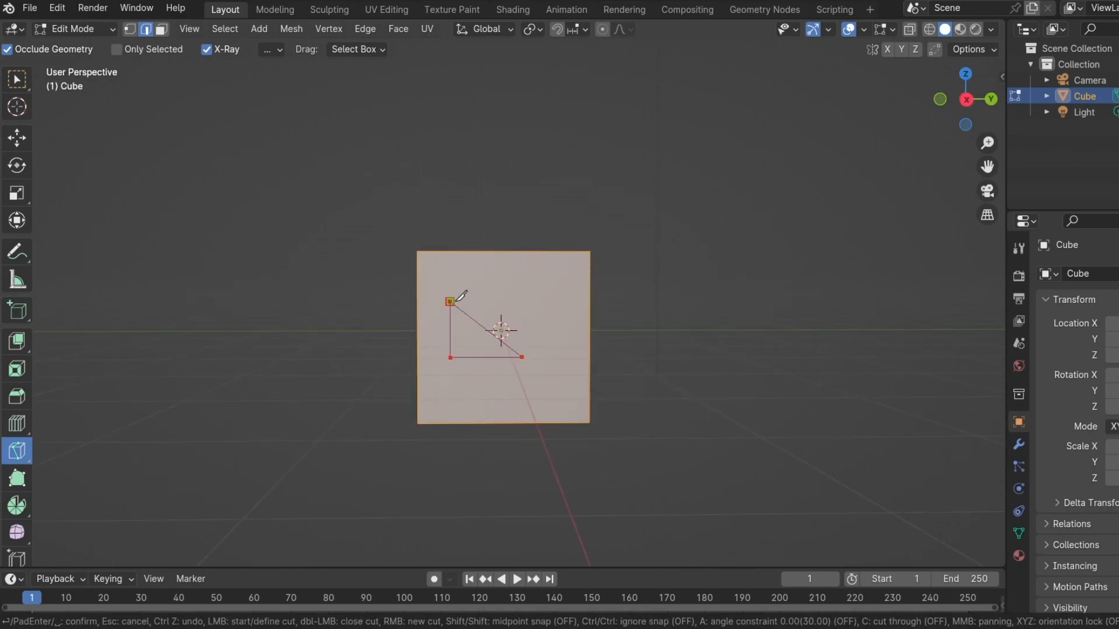
# Confirm the triangular knife cut on the cube's front face
pyautogui.press('Return')
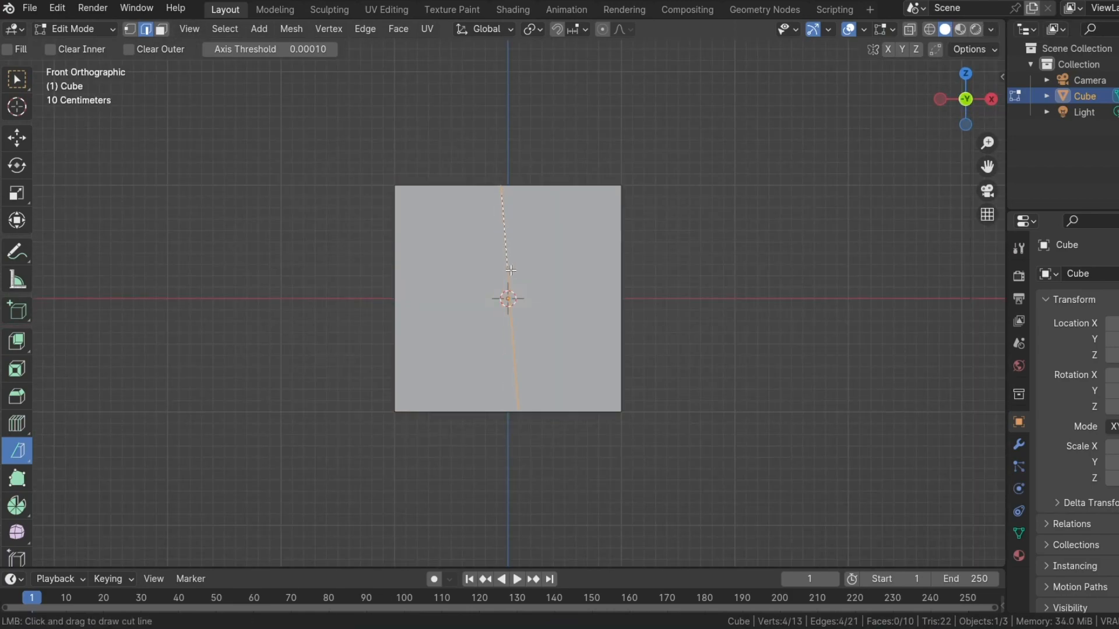
pyautogui.moveTo(461, 282)
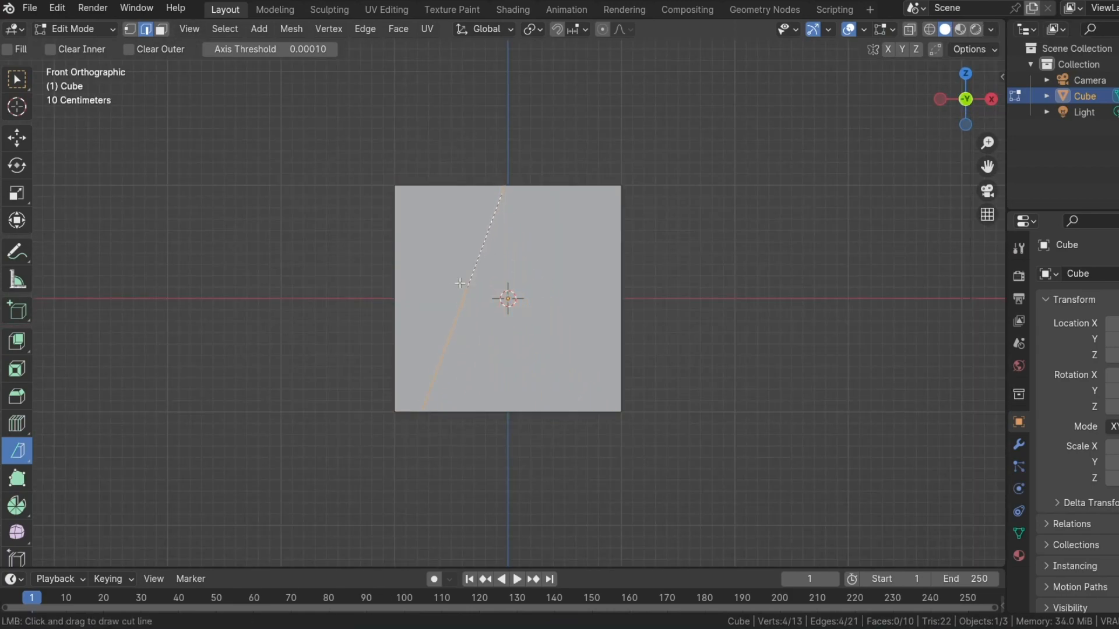
pyautogui.moveTo(547, 182)
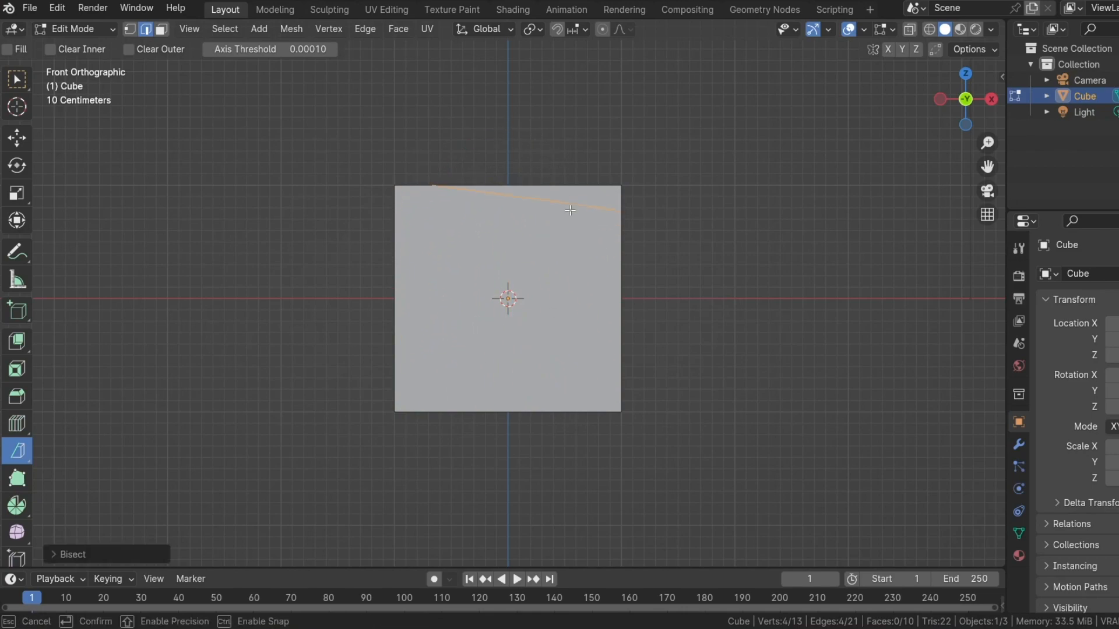
pyautogui.moveTo(452, 151)
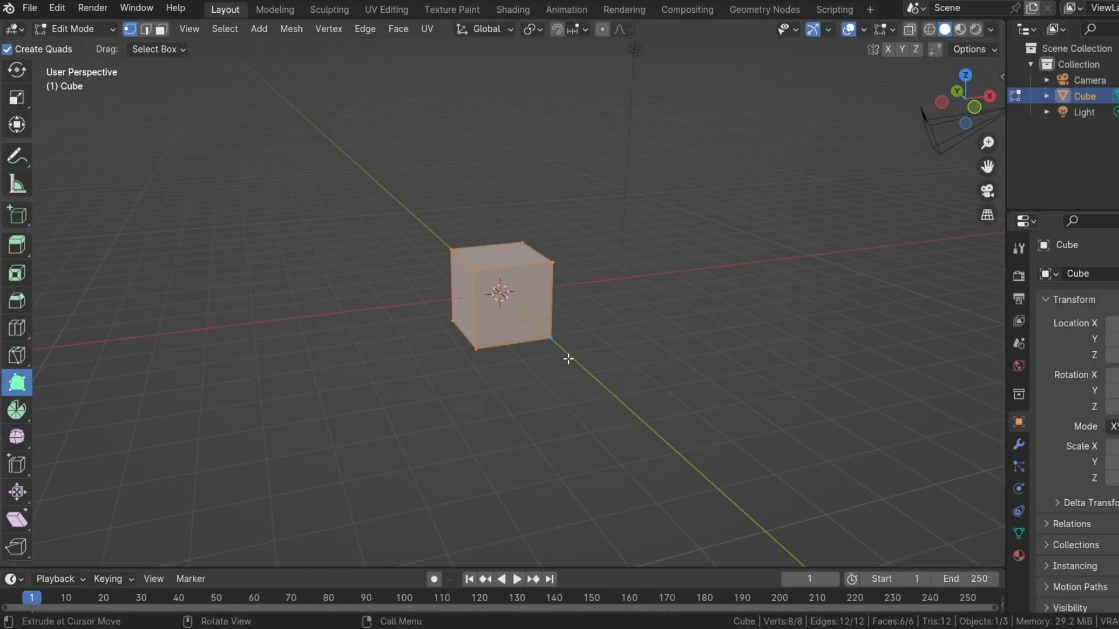
# Delete all the cube's vertices via the X delete menu
pyautogui.press('x')
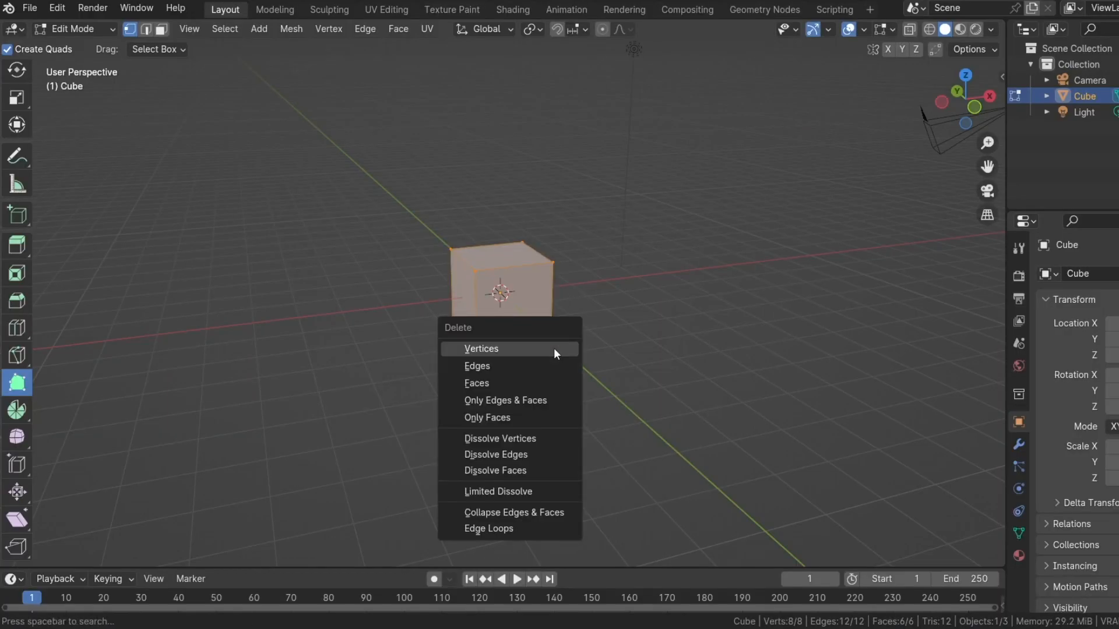
pyautogui.click(482, 348)
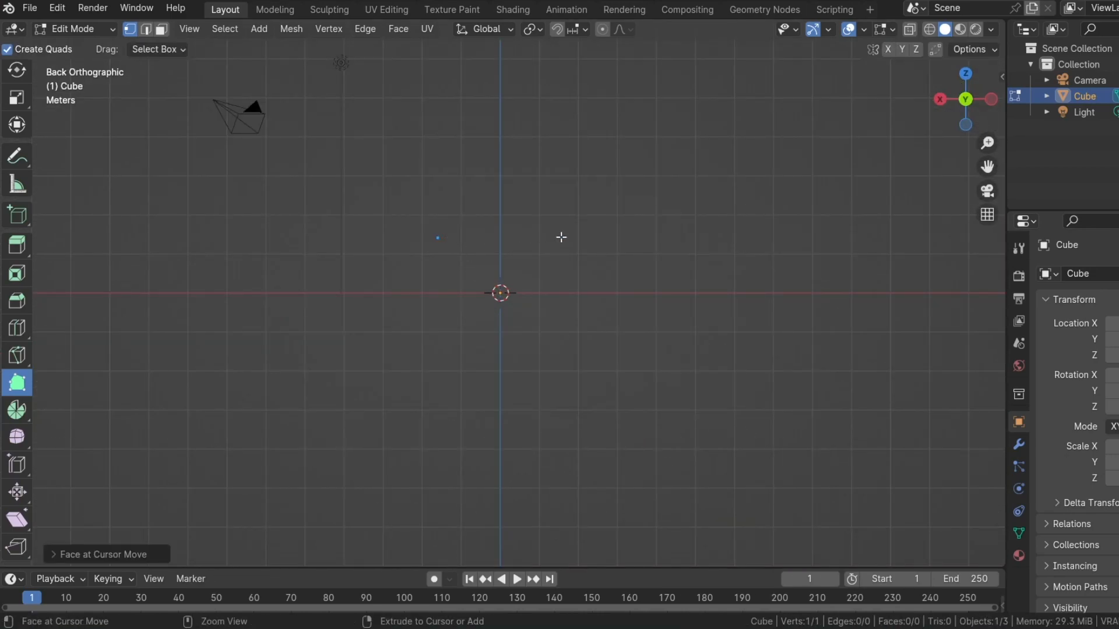
# Poly Build a starting vertex and extend two quad faces from it
pyautogui.click(561, 237)
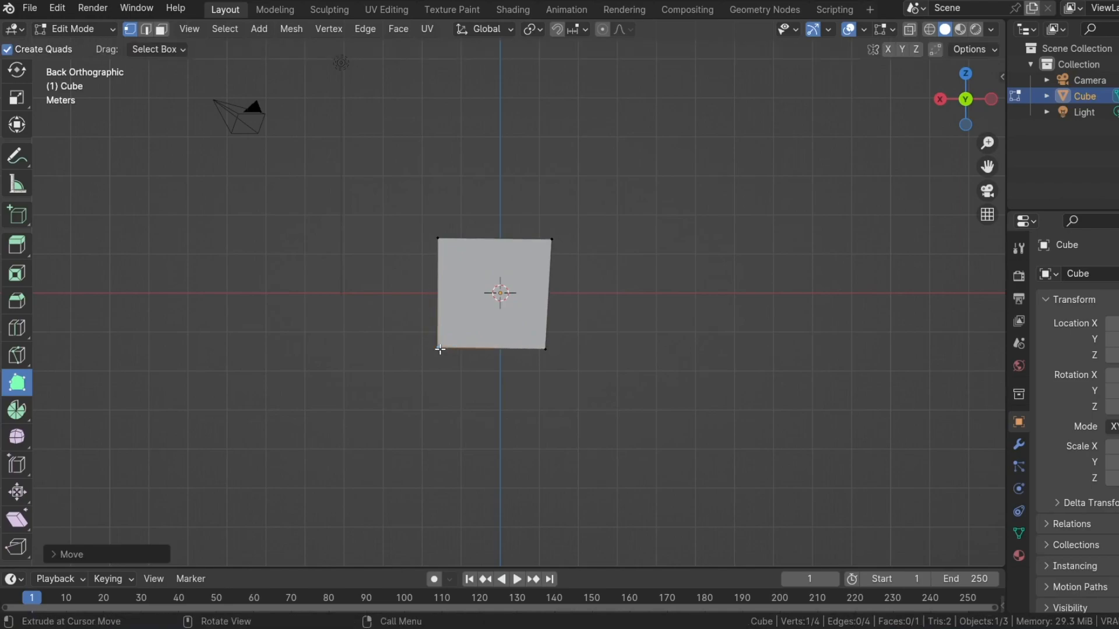
pyautogui.click(490, 349)
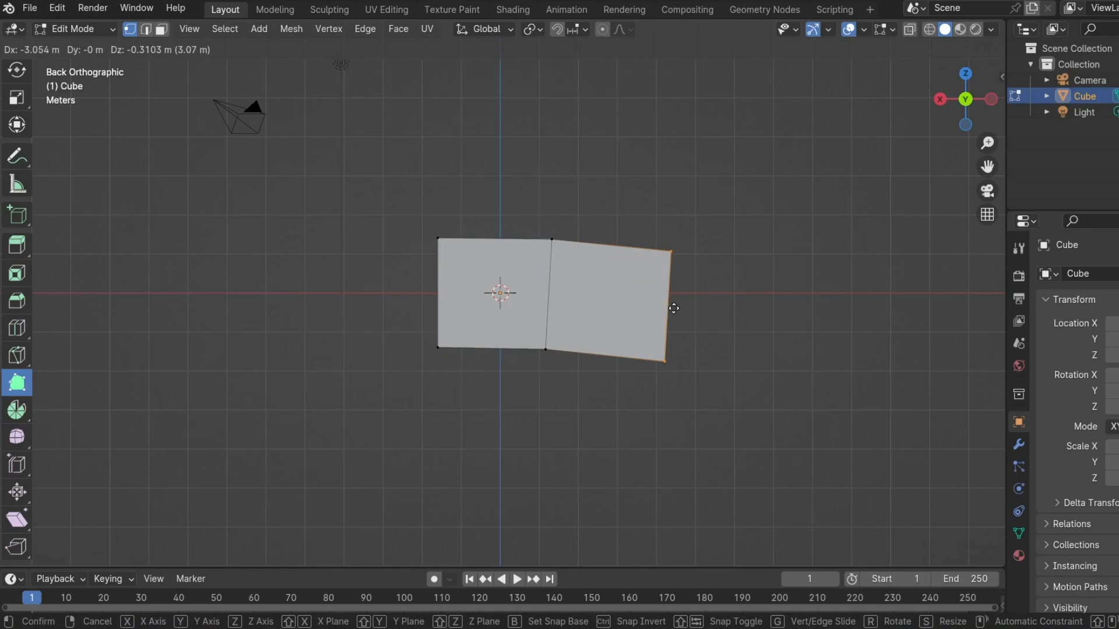
pyautogui.click(797, 336)
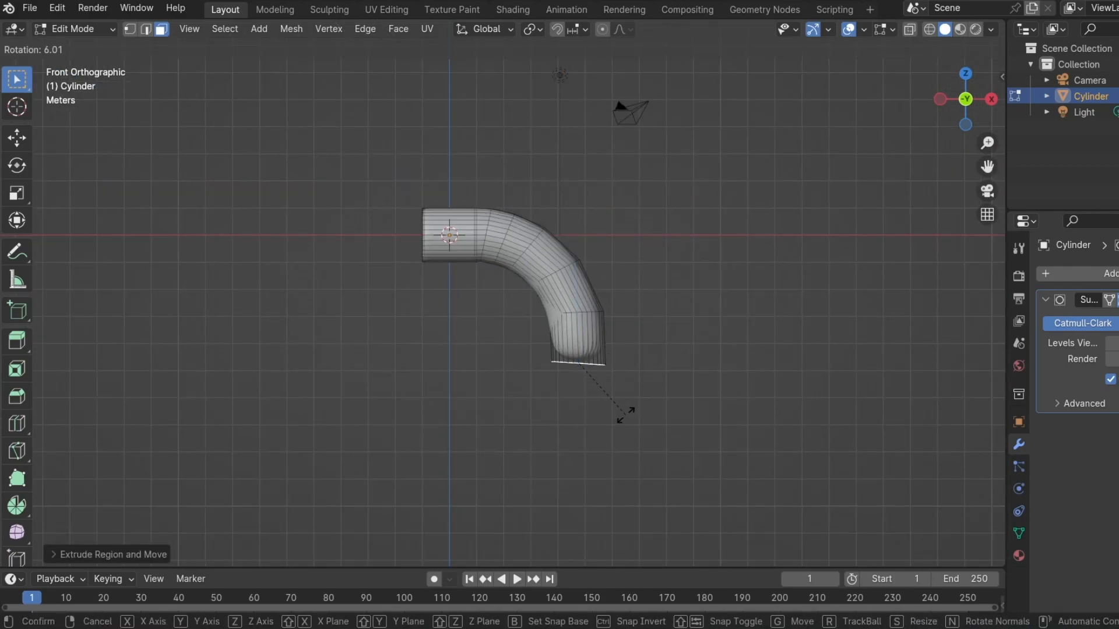
# Snap the 3D cursor as pivot with Shift+S and spin the cylinder end into an arc
pyautogui.press('r')
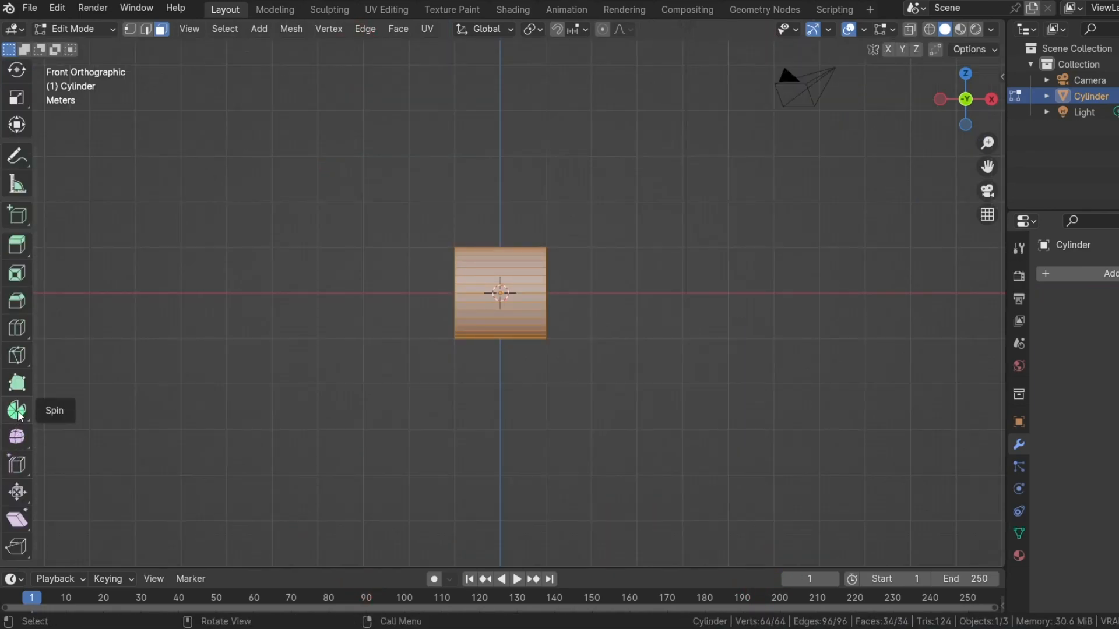
pyautogui.click(16, 411)
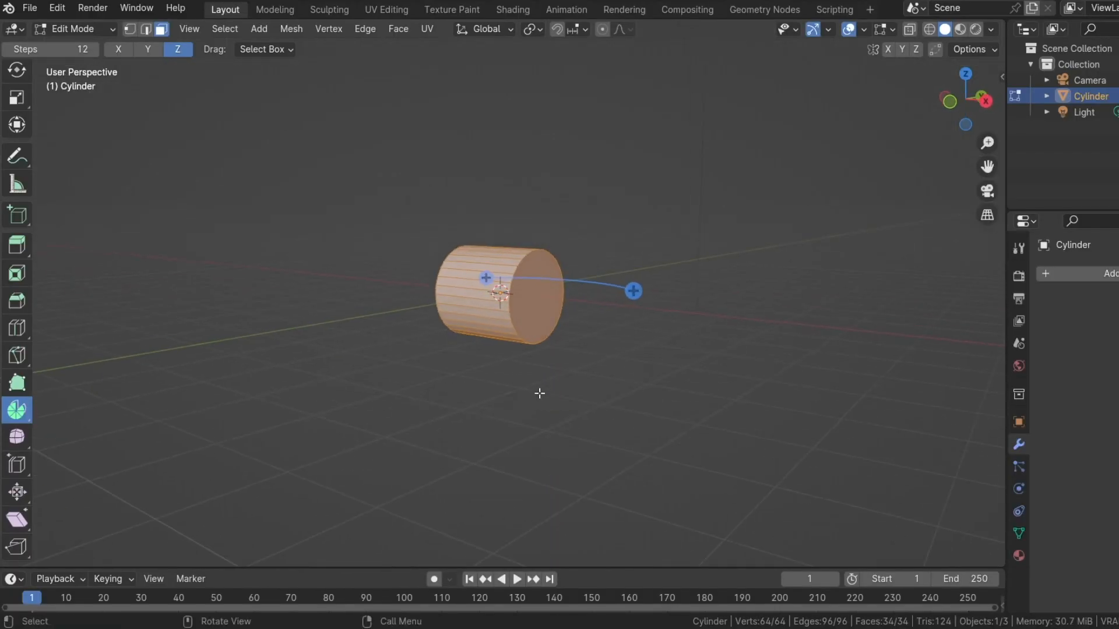
pyautogui.press('shift+s')
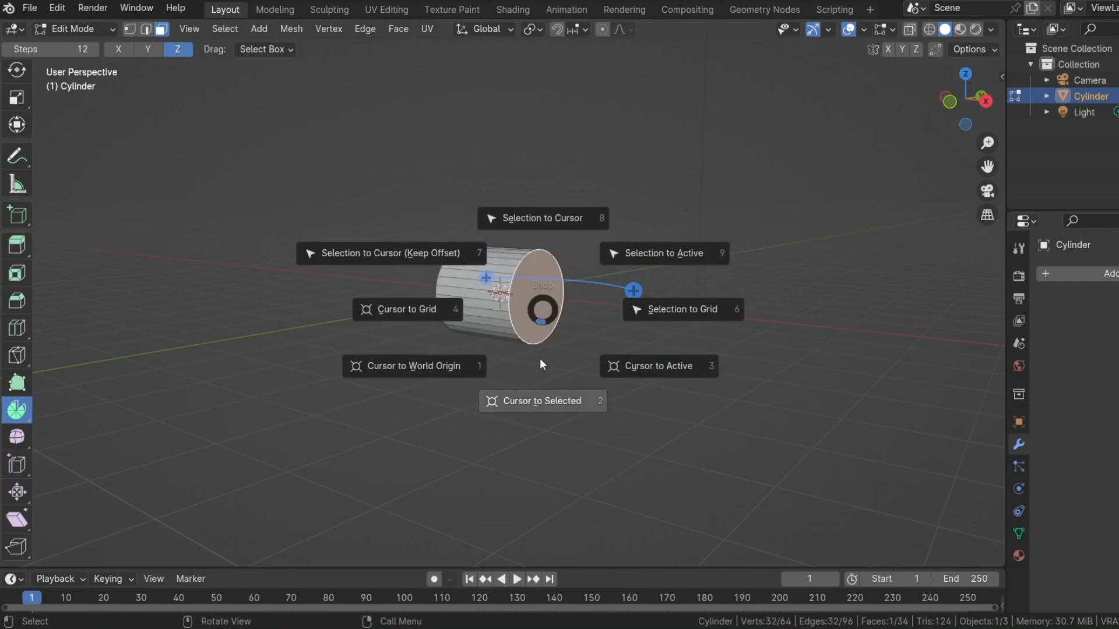
pyautogui.click(542, 400)
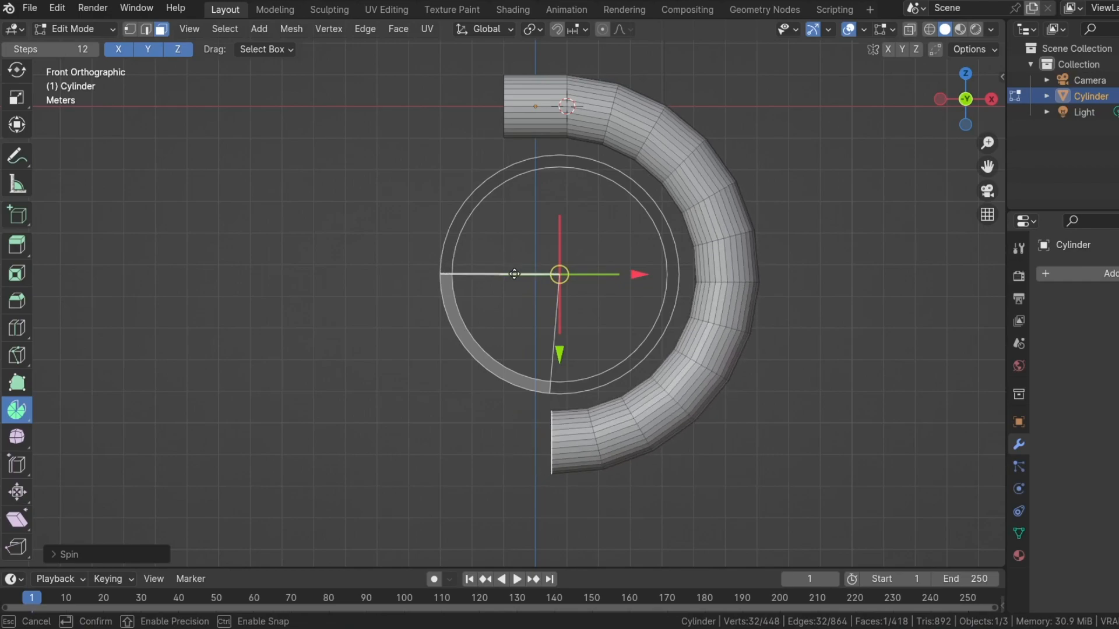
pyautogui.click(17, 409)
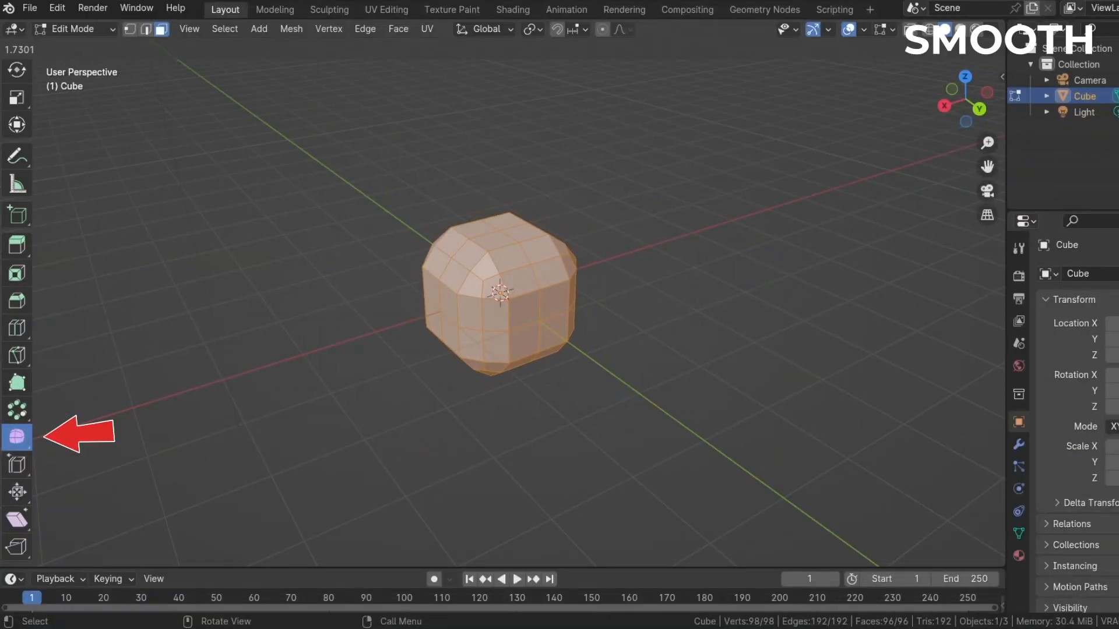
# Randomize the cube's vertices, then Shrink/Fatten and Push/Pull the cylinder's middle section
pyautogui.click(16, 437)
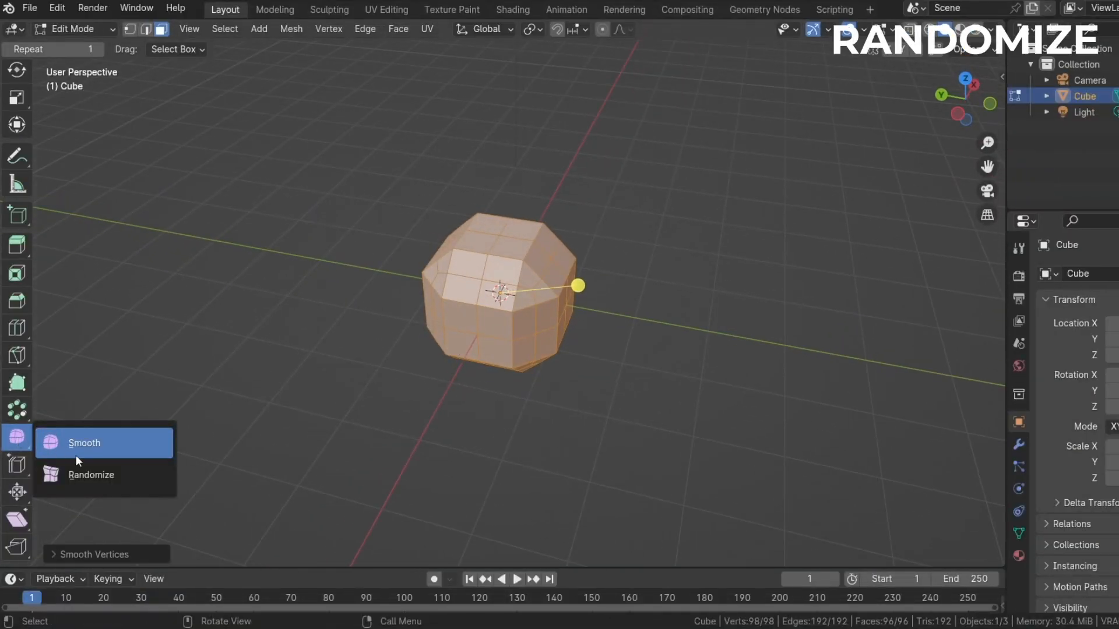
pyautogui.click(84, 443)
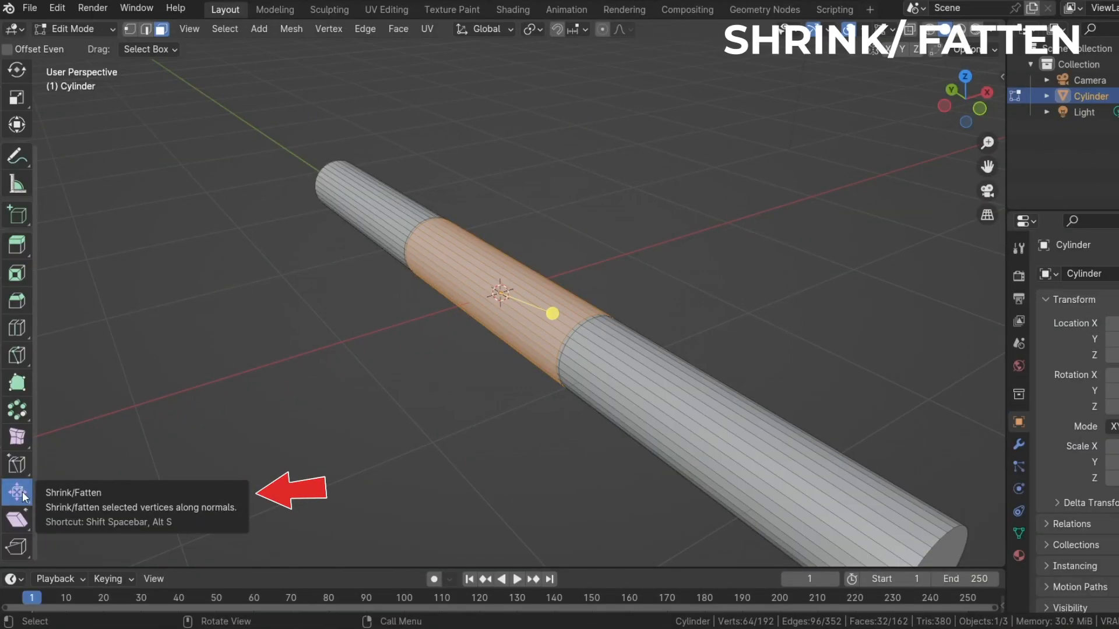
pyautogui.click(18, 491)
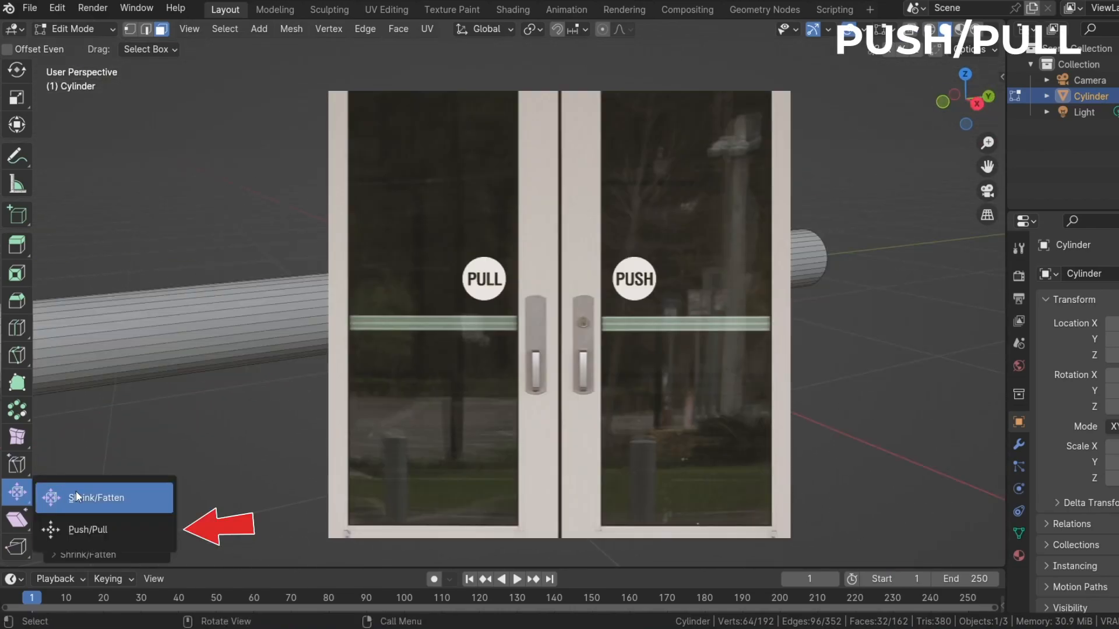
pyautogui.click(95, 497)
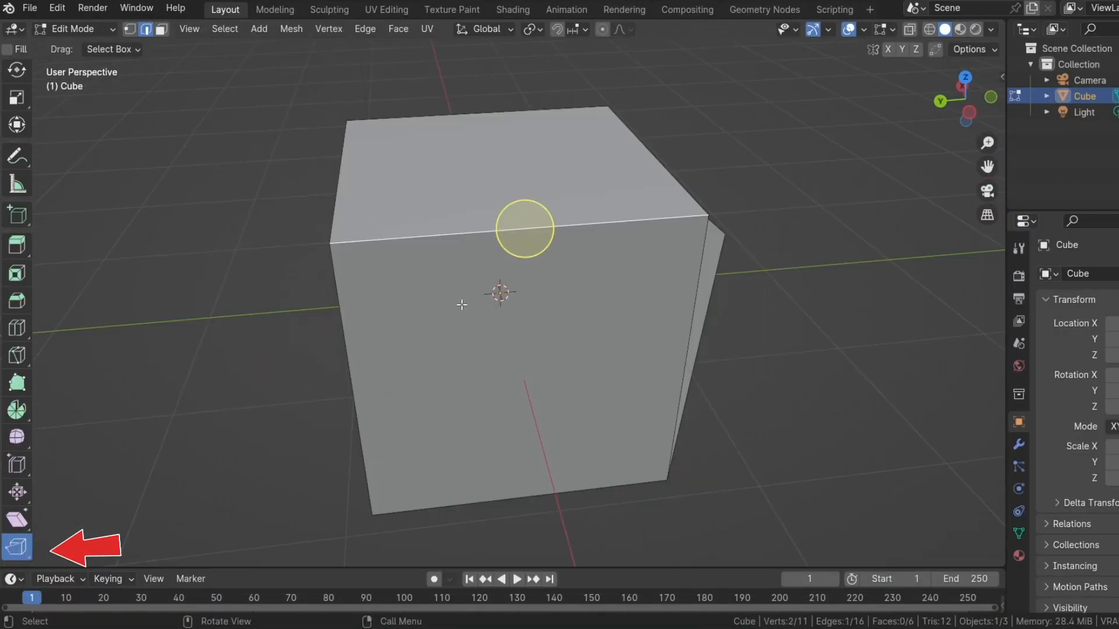
# Choose Rip Edge from the rip tool group
pyautogui.click(17, 548)
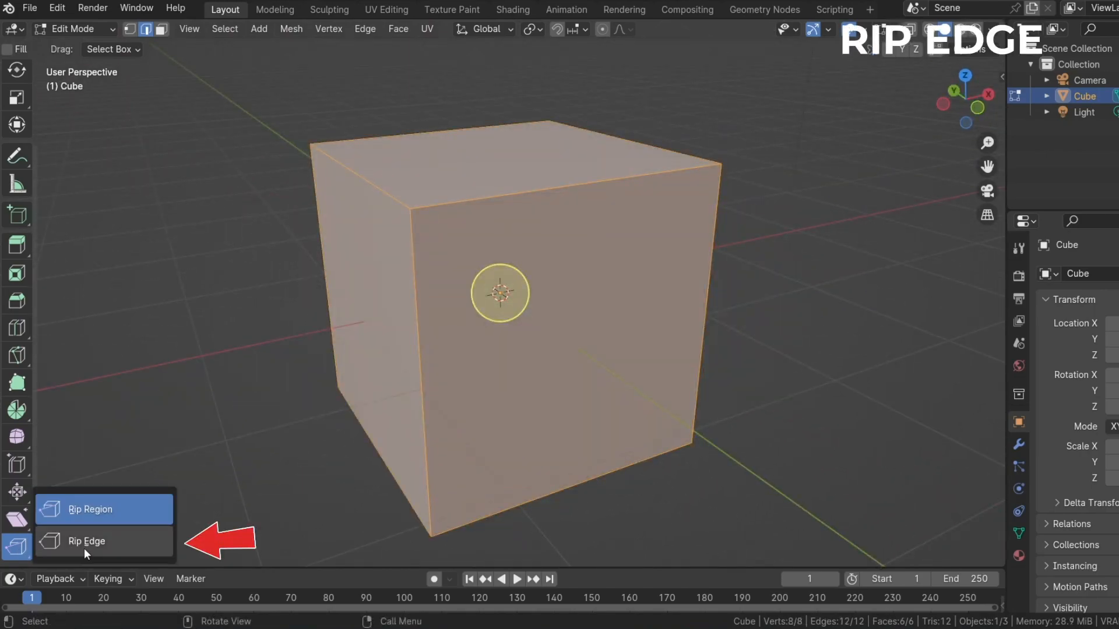
pyautogui.click(85, 541)
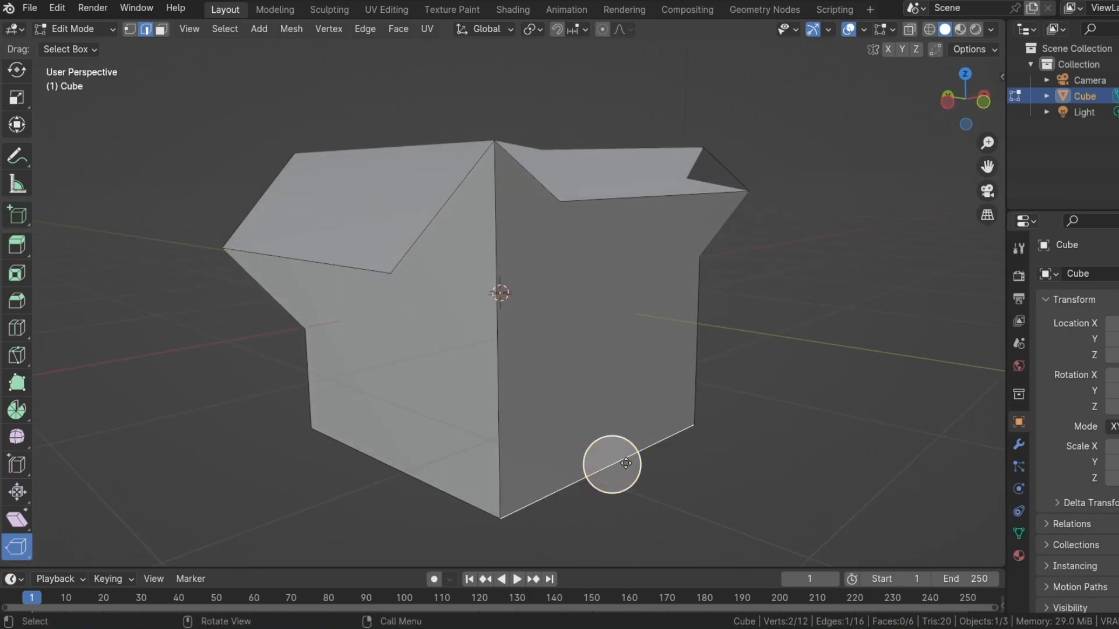
pyautogui.moveTo(712, 330)
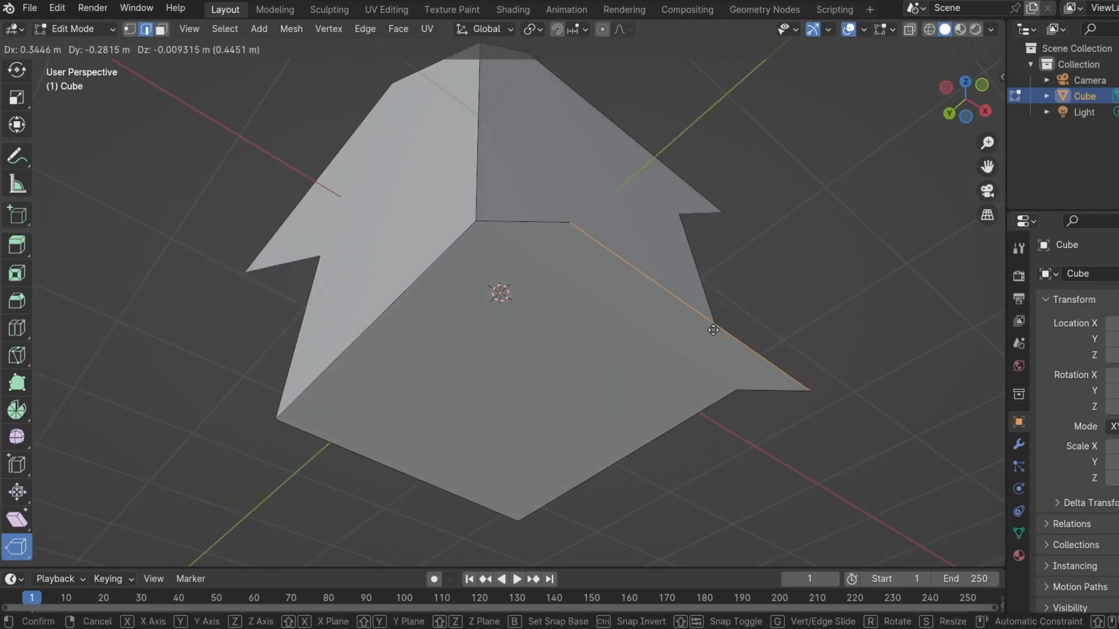